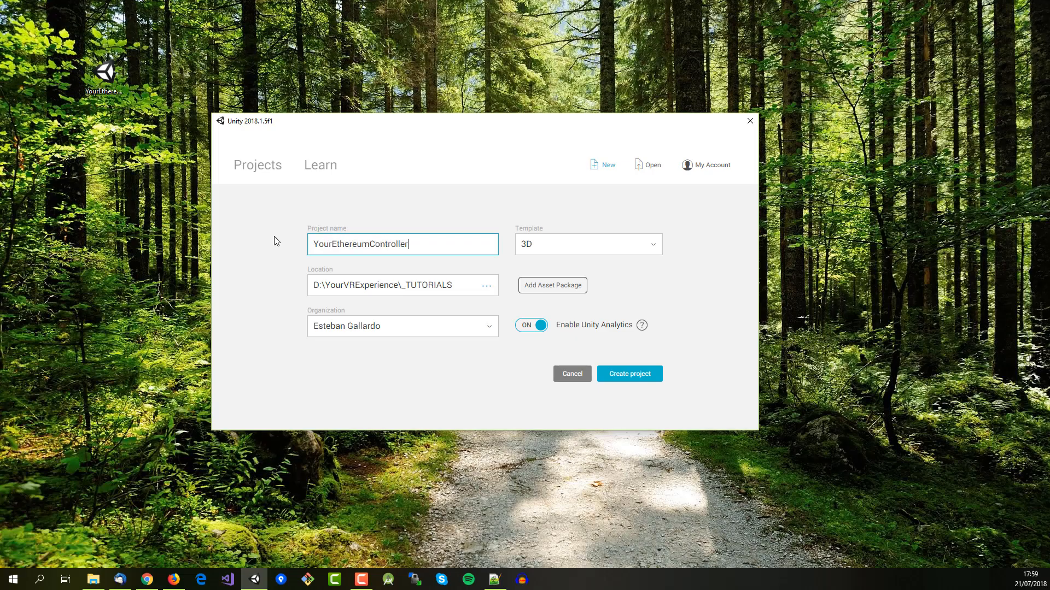
Create the 3D project YourEthereumController from the Unity Hub new-project form
click(628, 374)
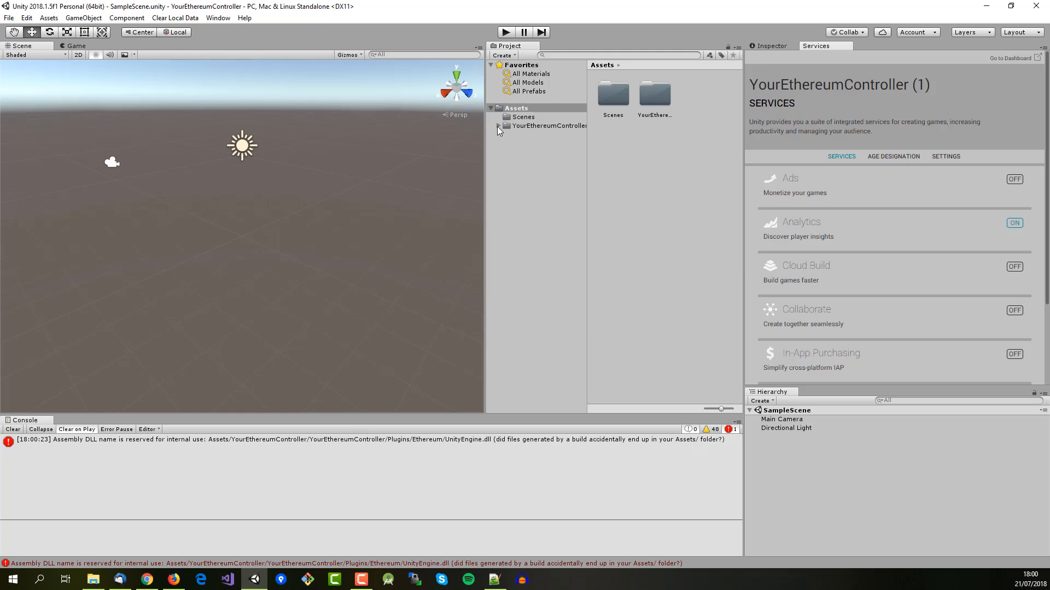
Run the BasicManager demo scene from the YourEthereumController assets
click(499, 126)
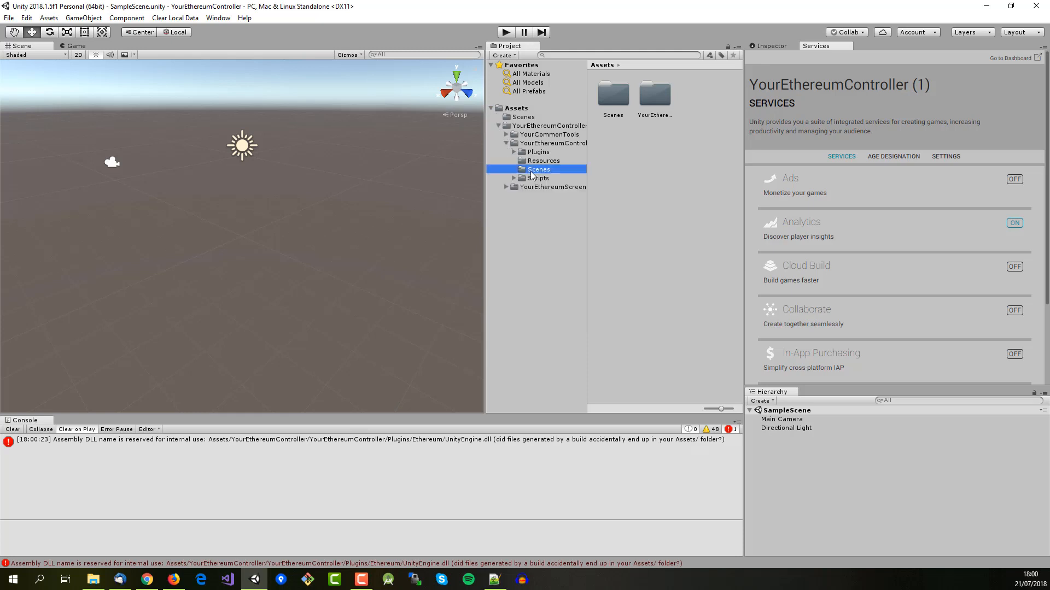
double_click(538, 169)
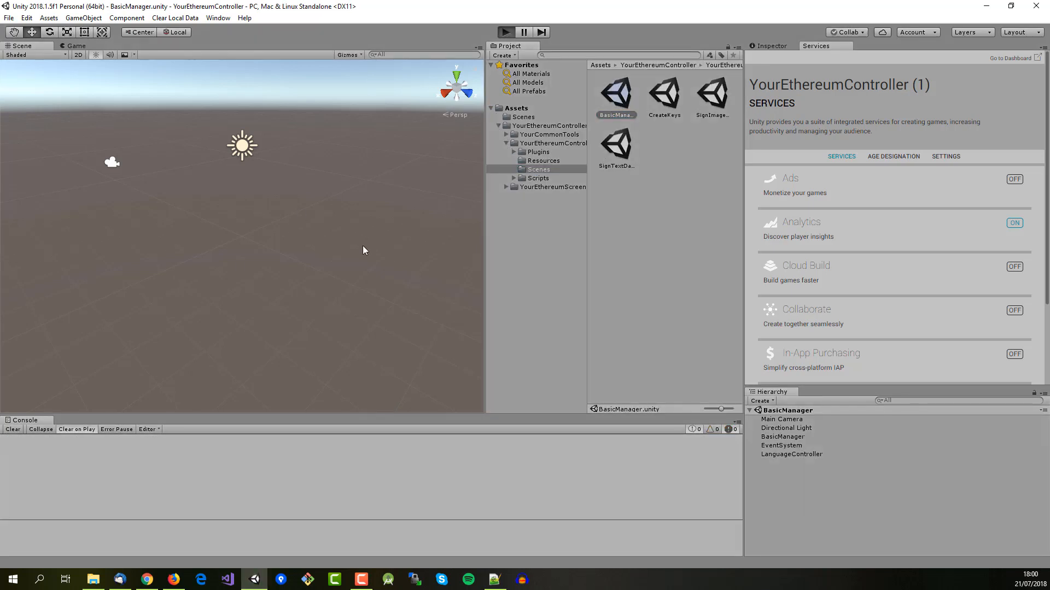
click(505, 31)
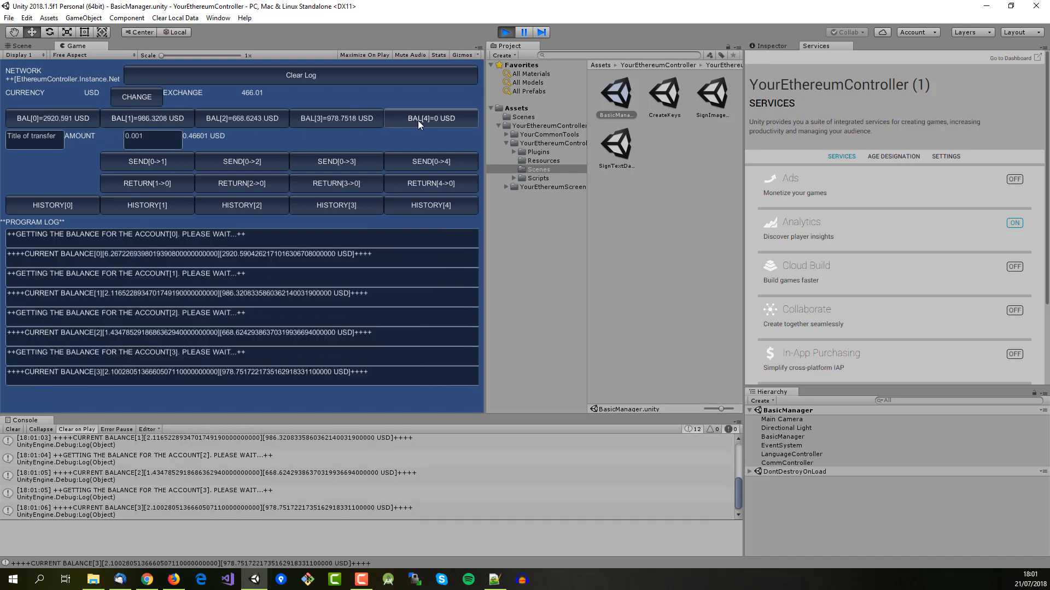
Refresh account 4's balance, send funds from account 0 to 1, list transaction history, then stop play mode
click(299, 75)
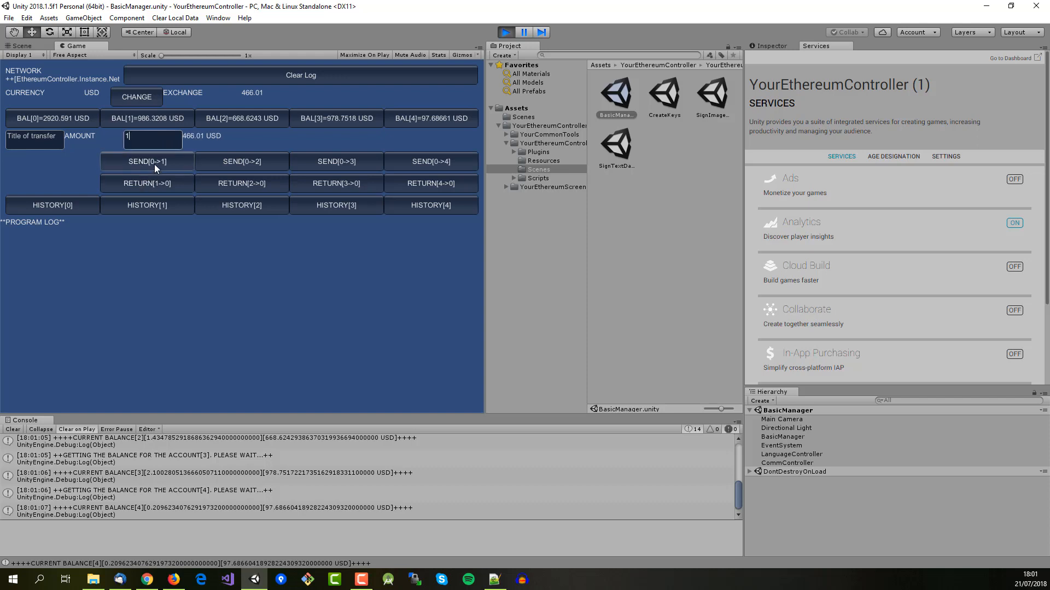
click(146, 162)
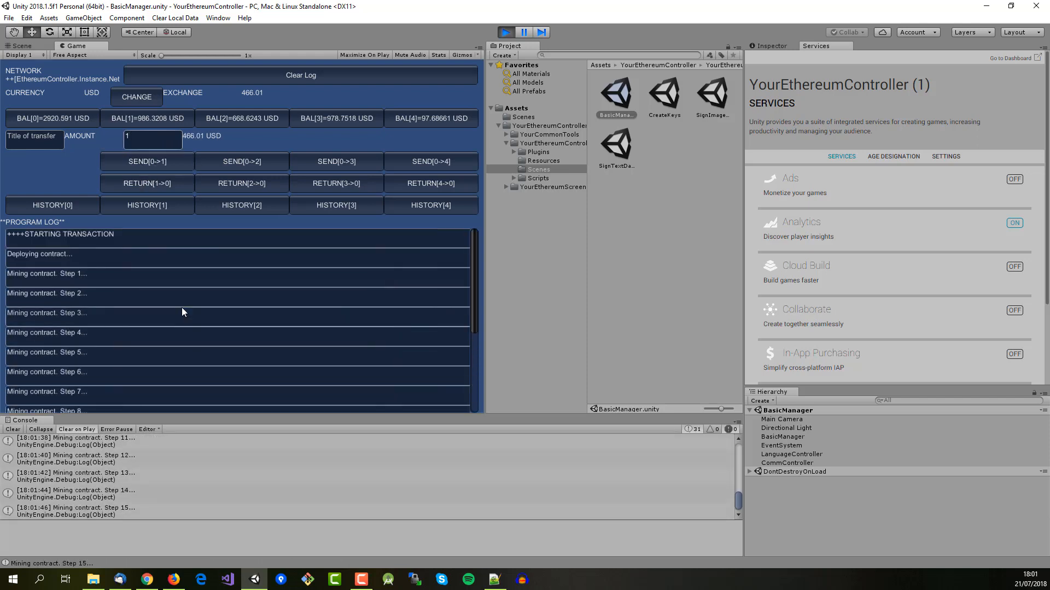
click(146, 119)
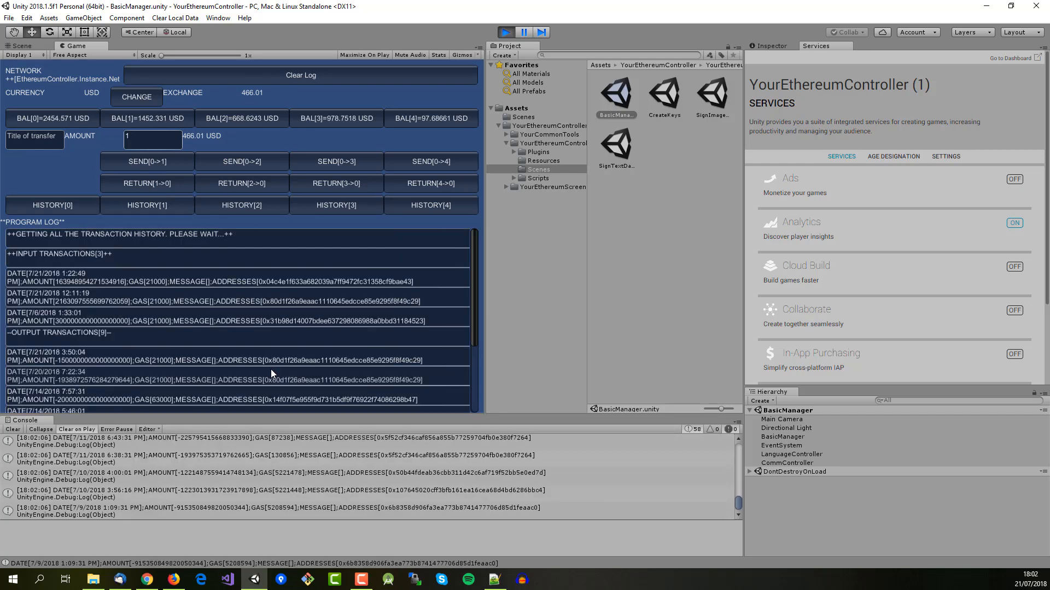
mouse_move(441, 361)
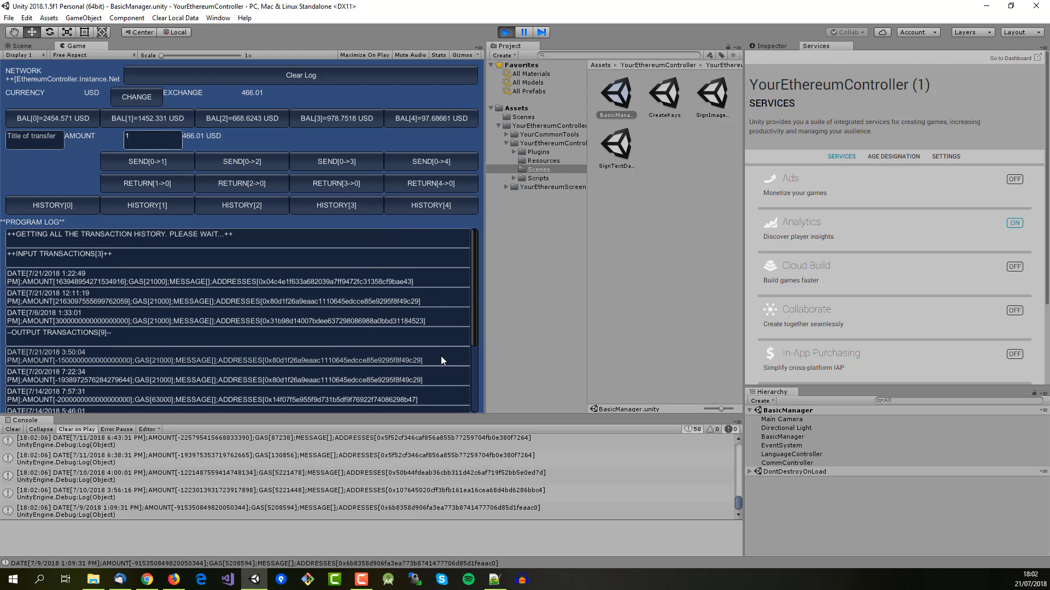
click(506, 31)
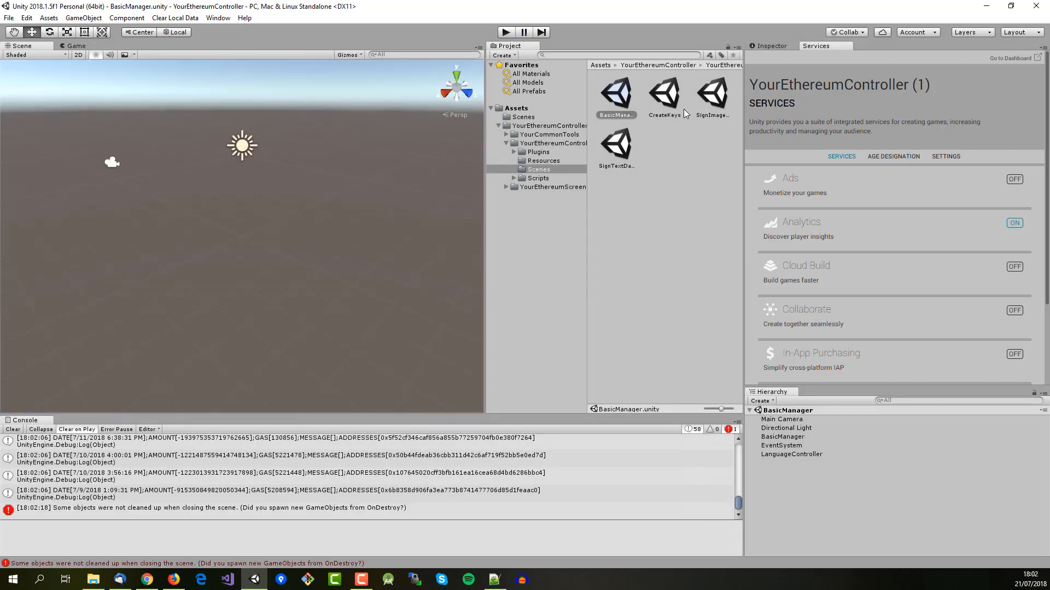
Run the CreateKeys demo to generate a new key pair, select its public key, then load SignImageData
double_click(664, 95)
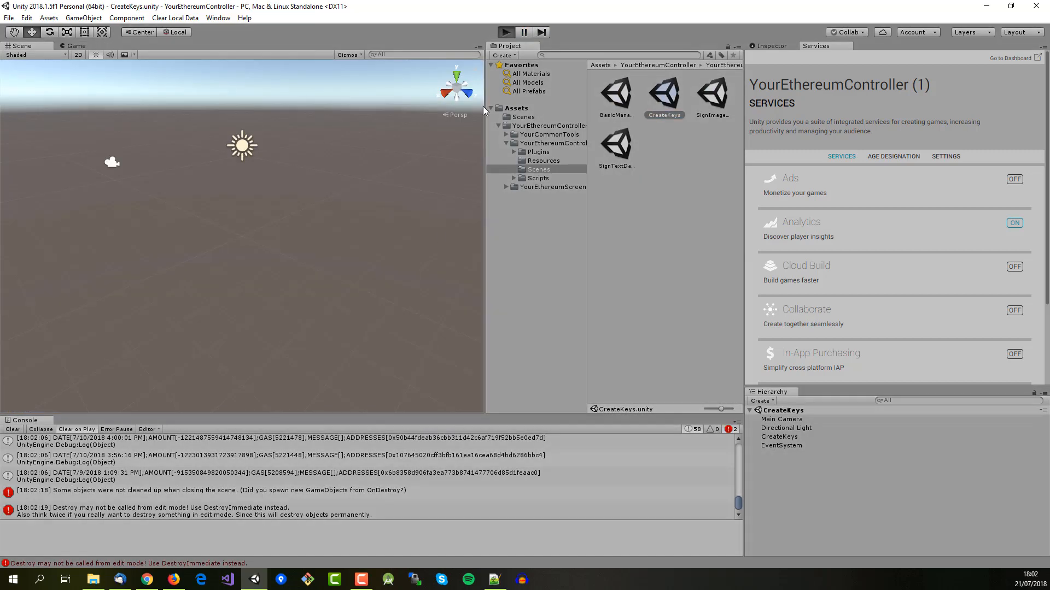
click(505, 32)
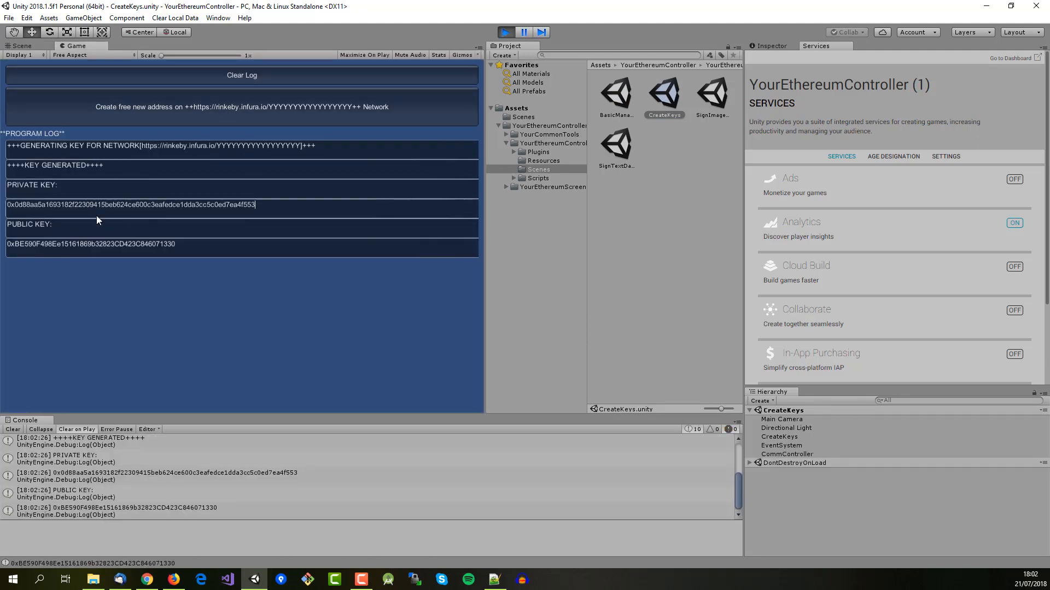
triple_click(91, 244)
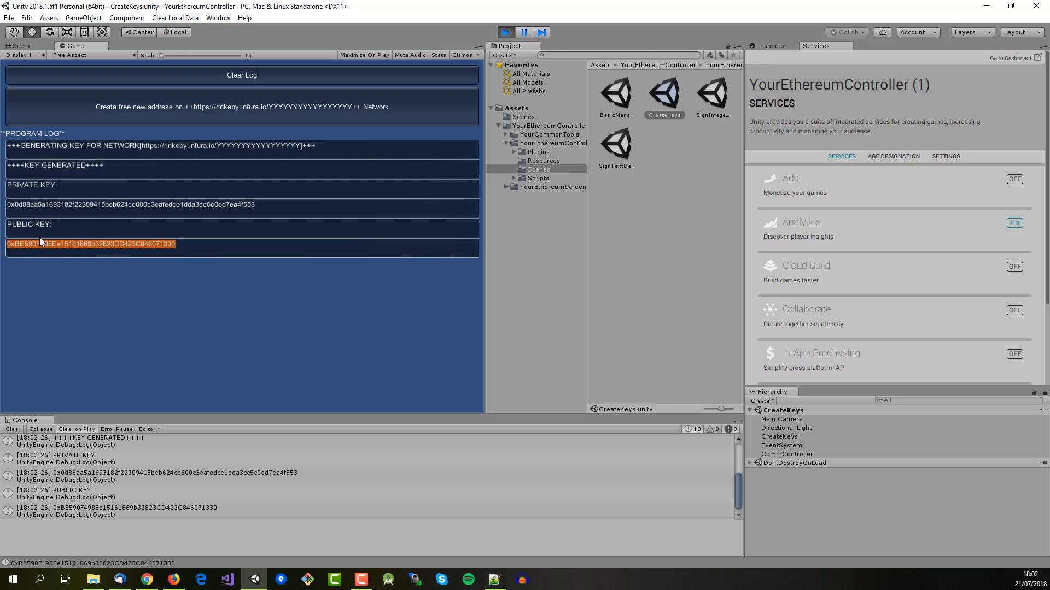
double_click(711, 94)
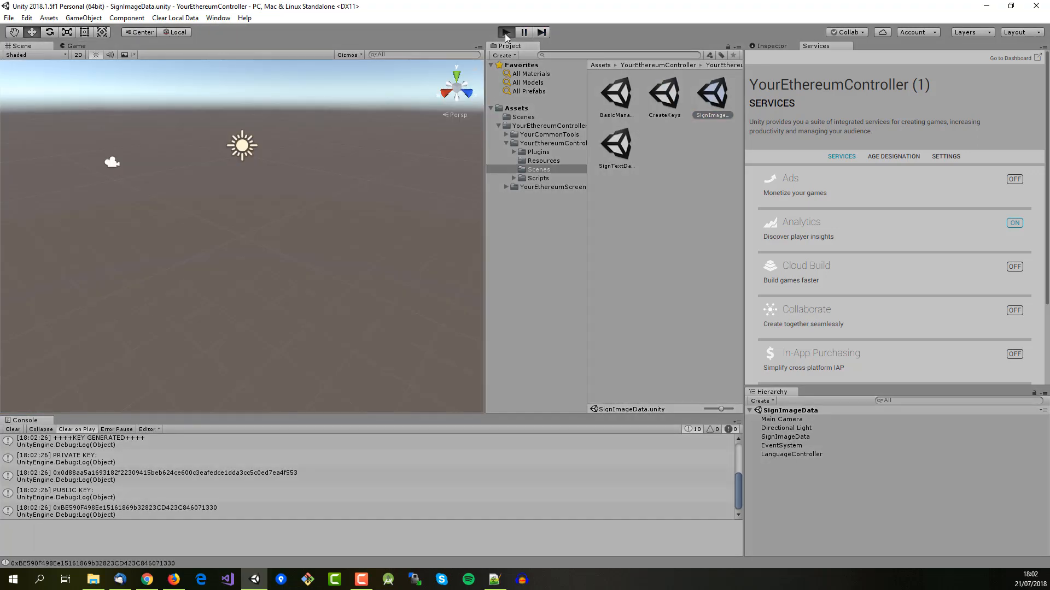
Run the SignImageData demo and sign image 2's hash on the blockchain
click(505, 31)
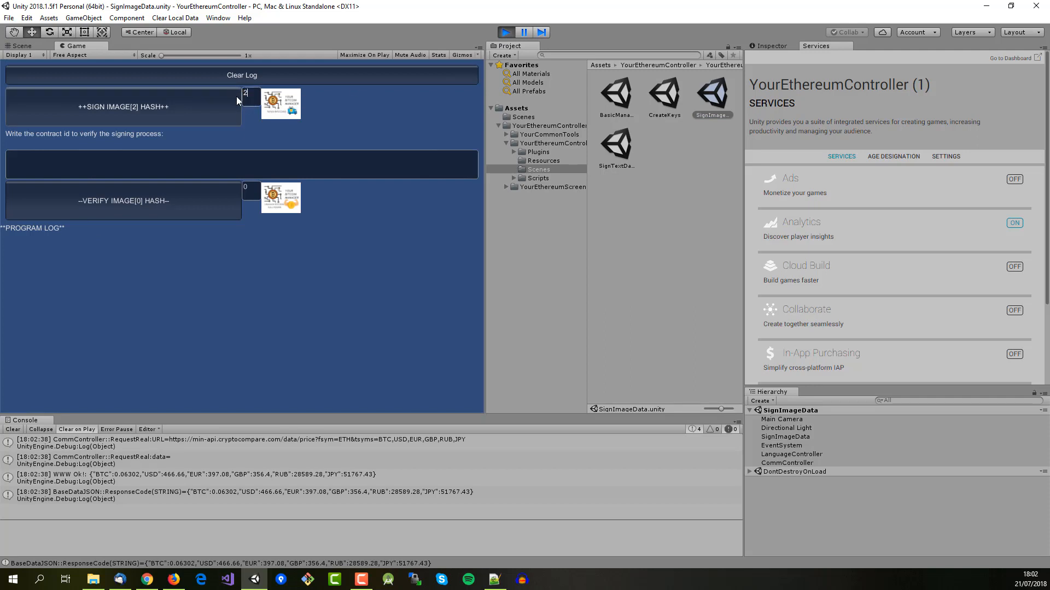
click(124, 106)
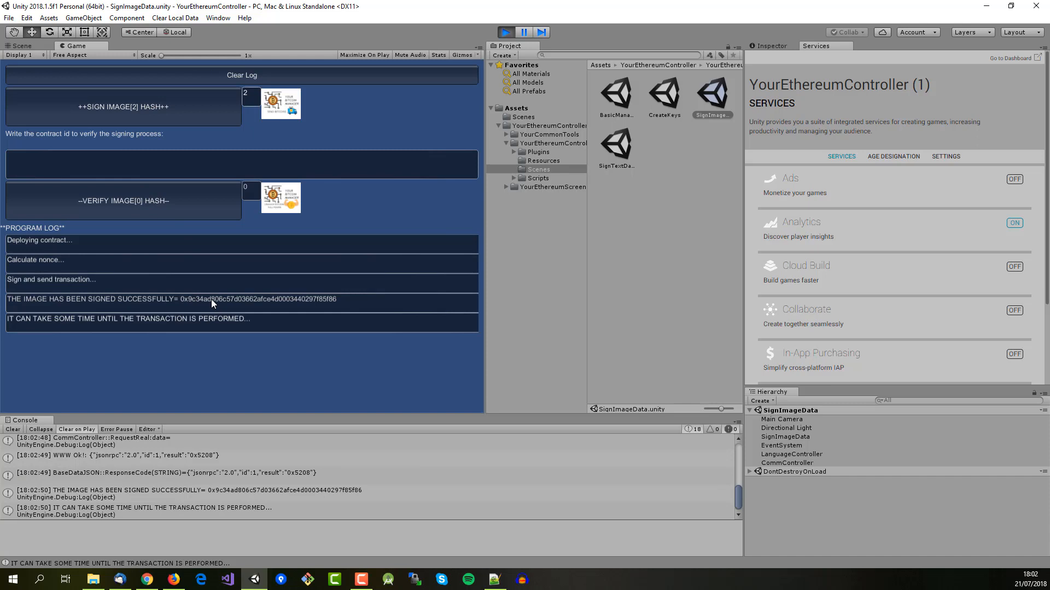
double_click(260, 299)
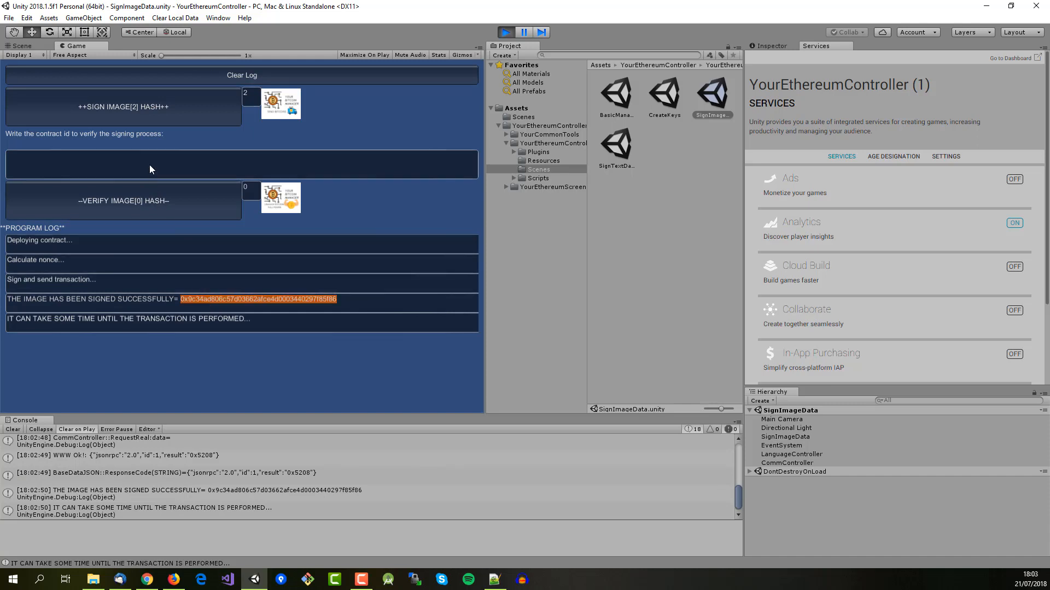
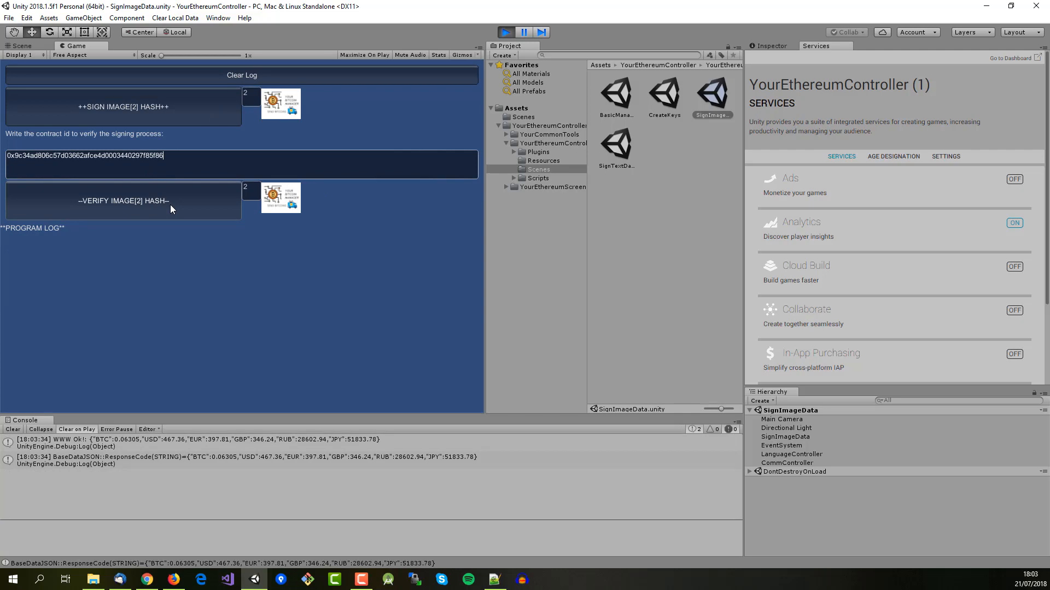
click(123, 201)
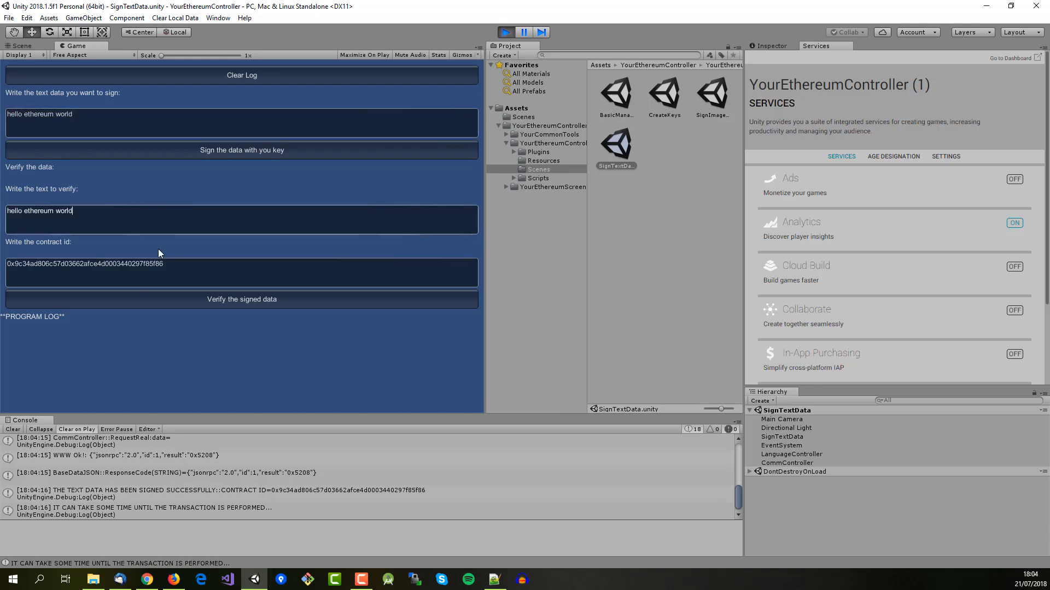
Verify the signed 'hello ethereum world' text and stop the text-signing demo
click(241, 300)
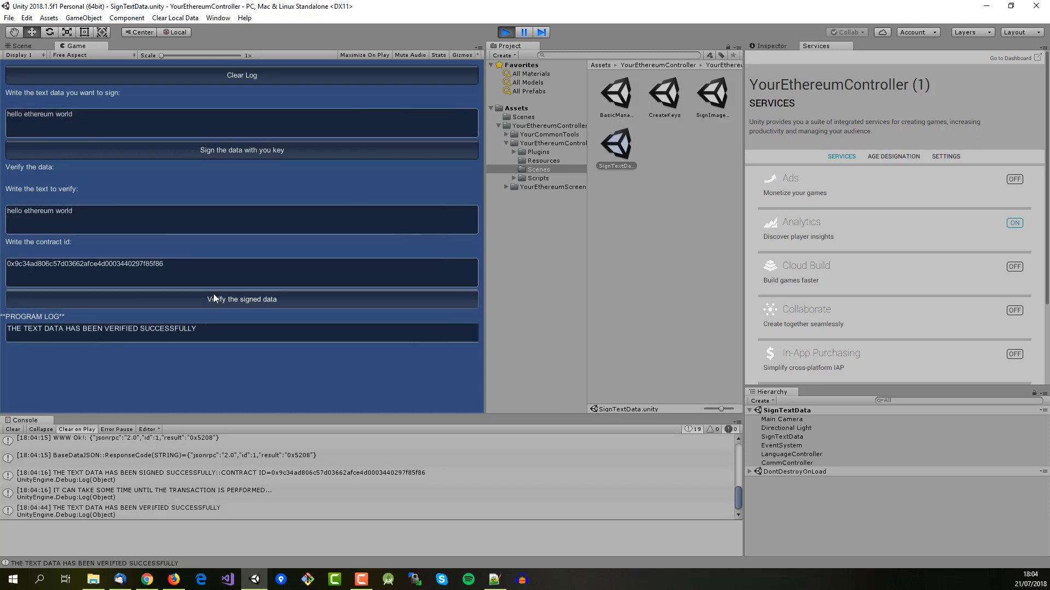
click(523, 32)
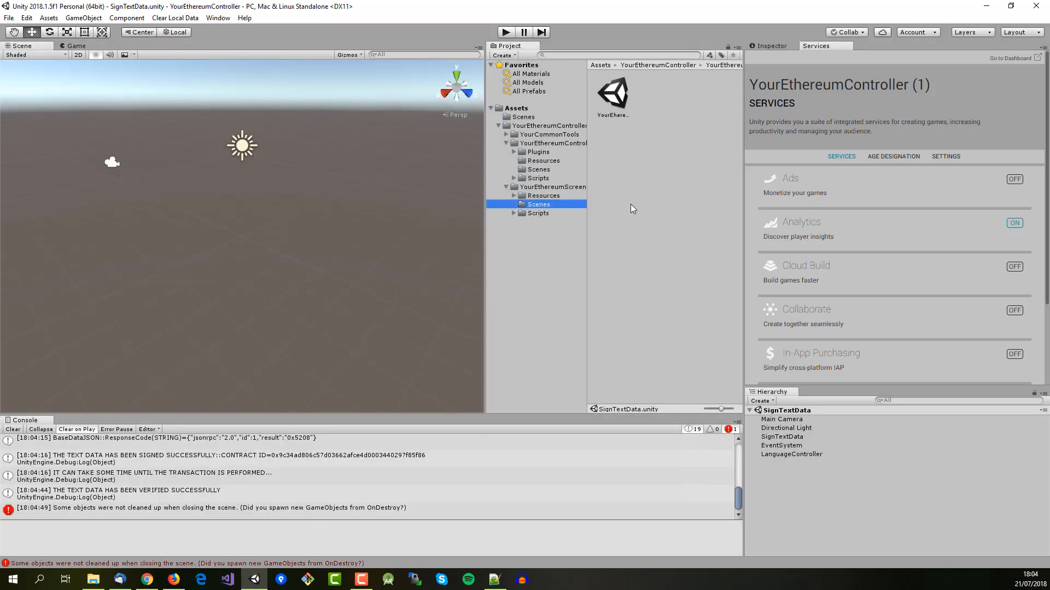
Run the wallet demo, name the account 'My Ether' and request ether for its public address
click(505, 32)
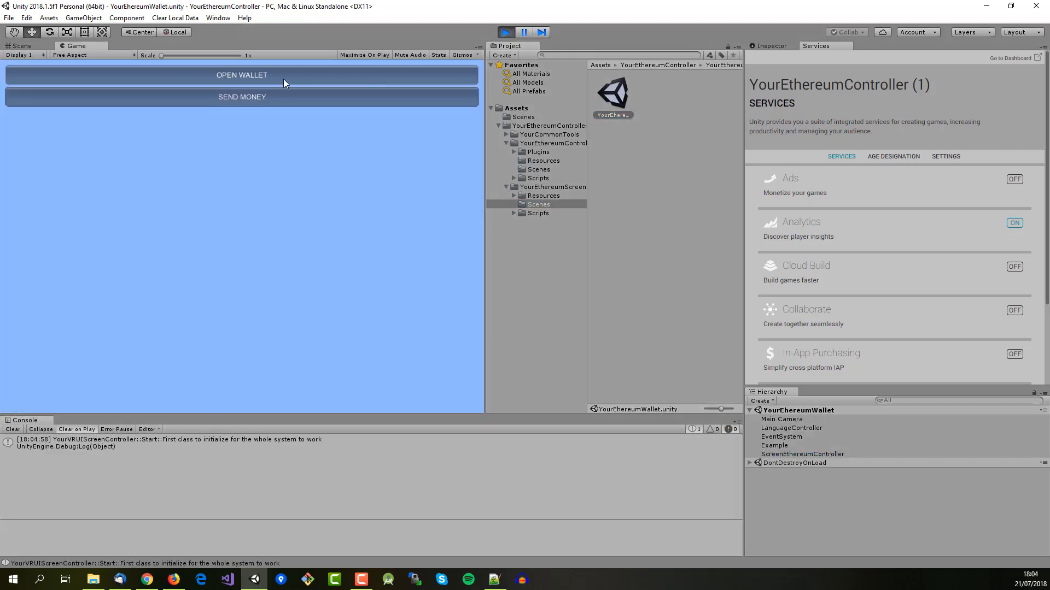
click(242, 75)
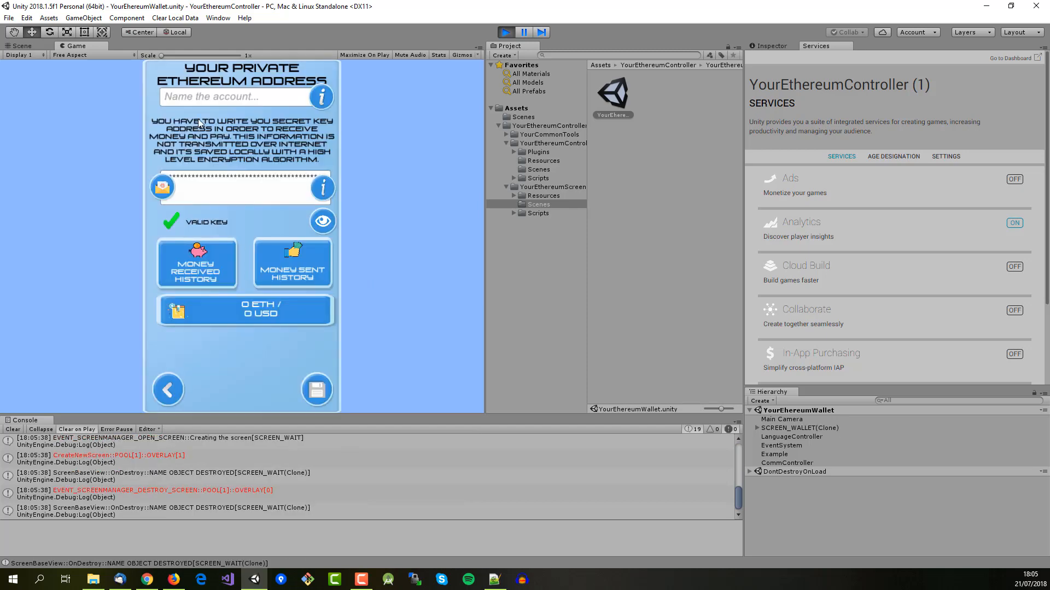
text(My Ether)
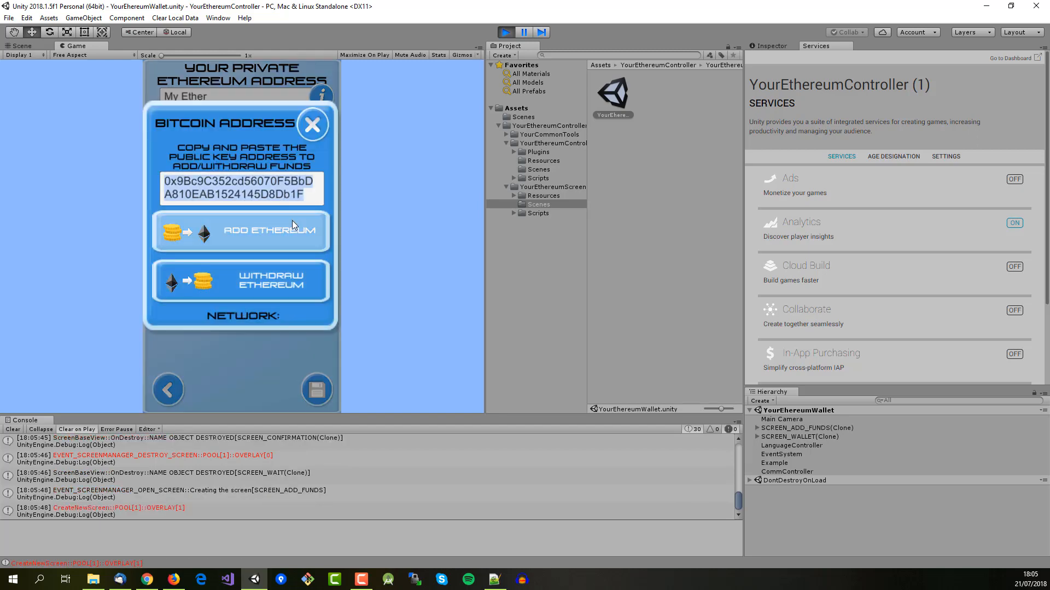
mouse_move(248, 238)
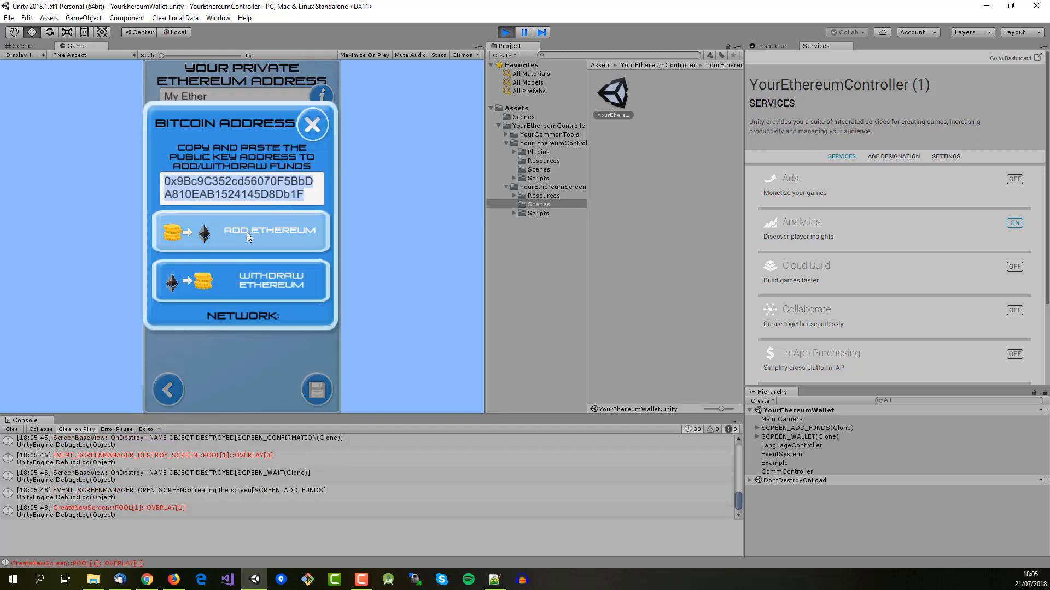
click(144, 579)
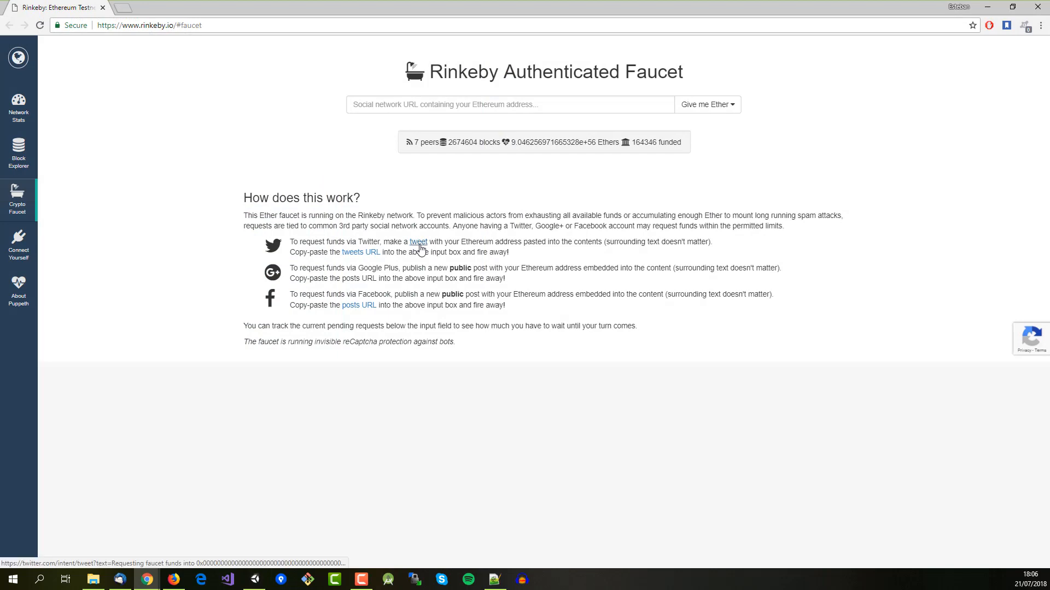
Post a tweet containing the wallet address and submit its URL to the Rinkeby faucet for ether
click(418, 242)
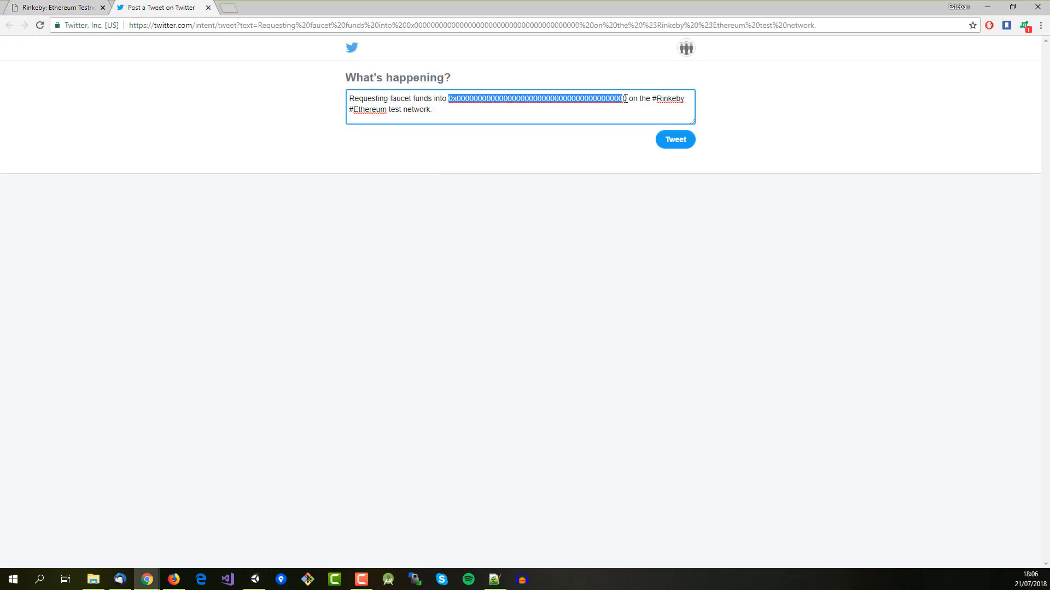
click(675, 139)
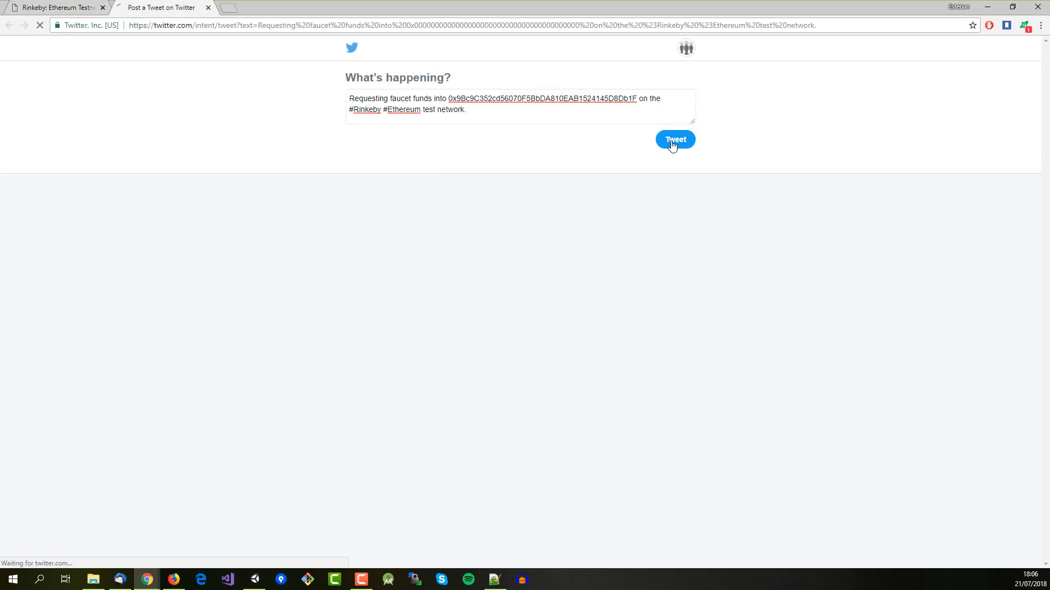
click(674, 139)
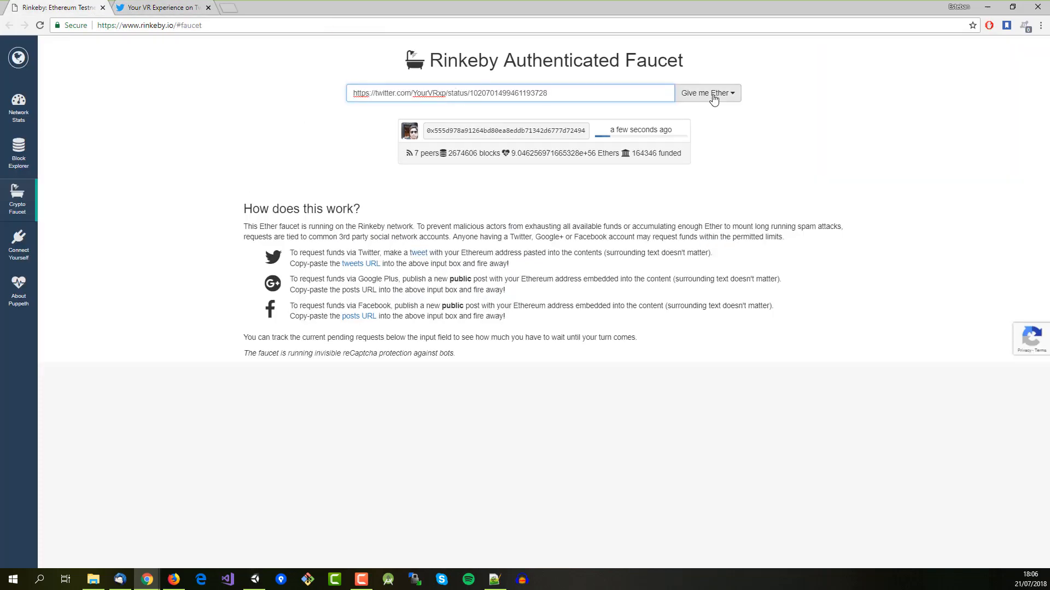
click(708, 93)
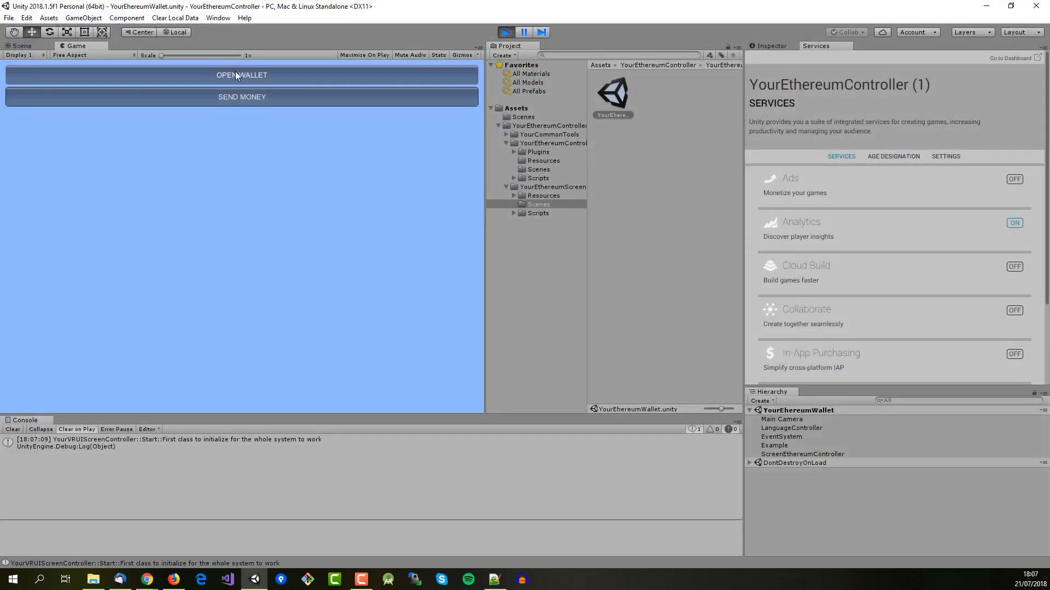
Fill the send-money form with the recipient address, amount 501 and title 'My first payment'
click(242, 75)
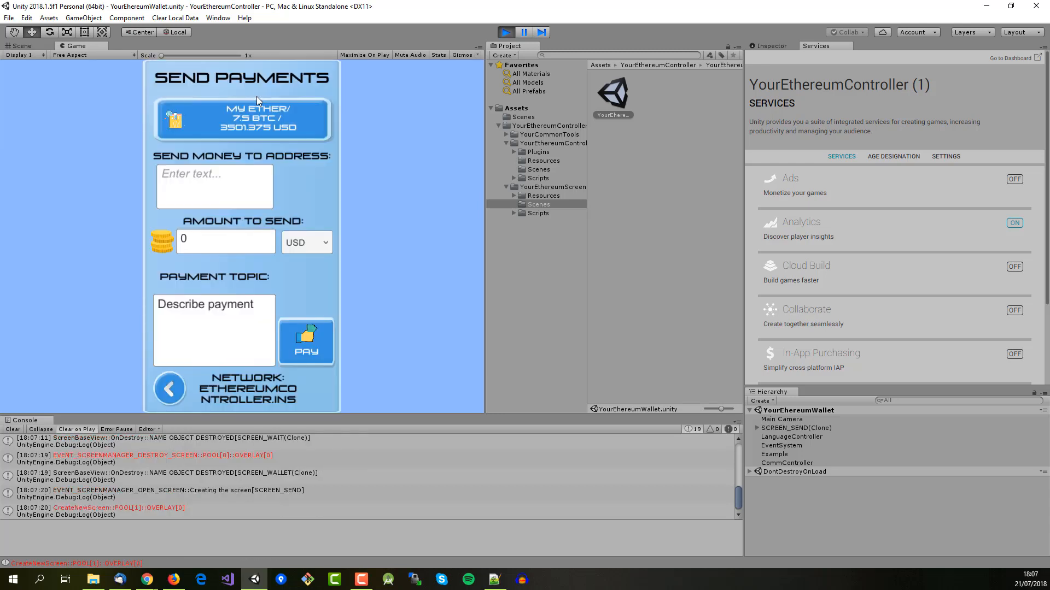
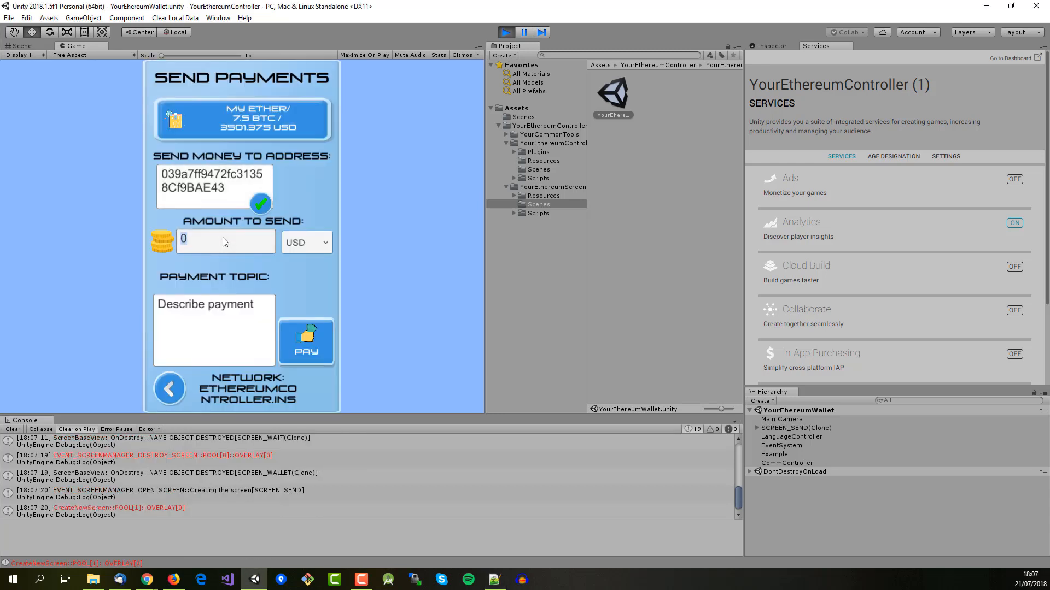
text(501)
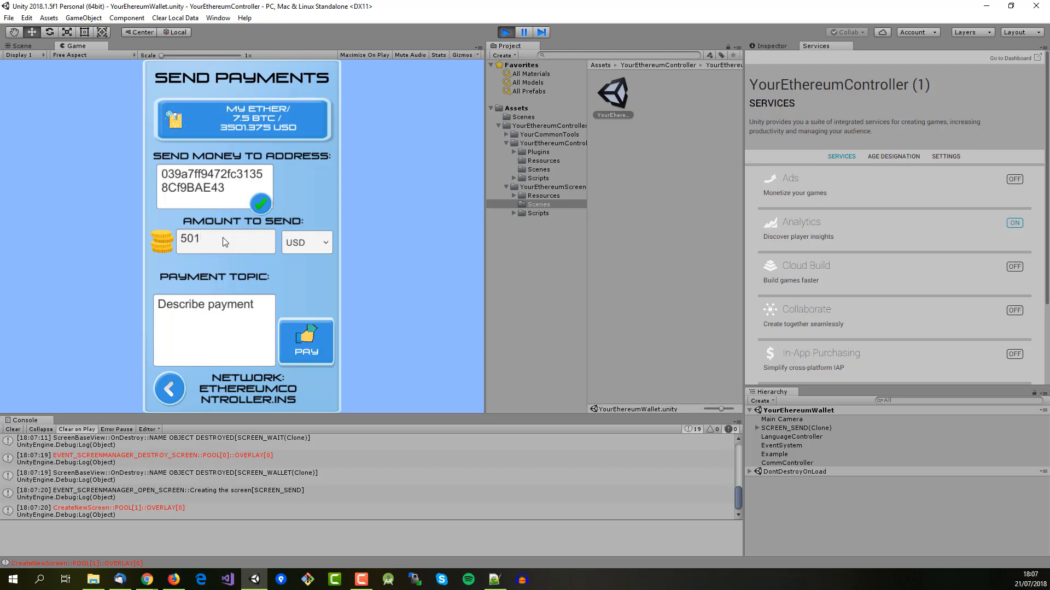
text(My firs)
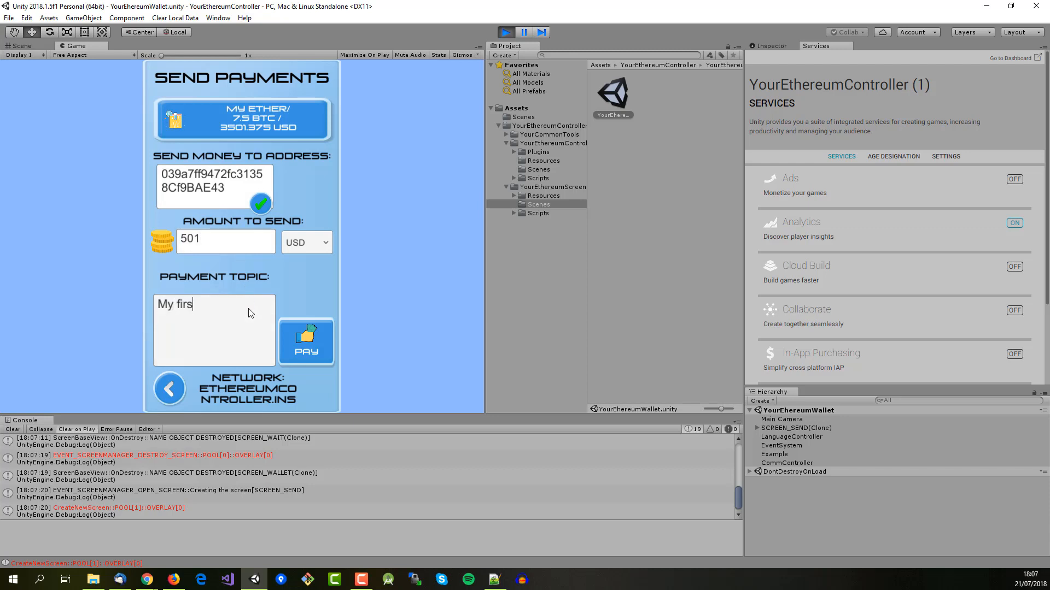
text(t payment)
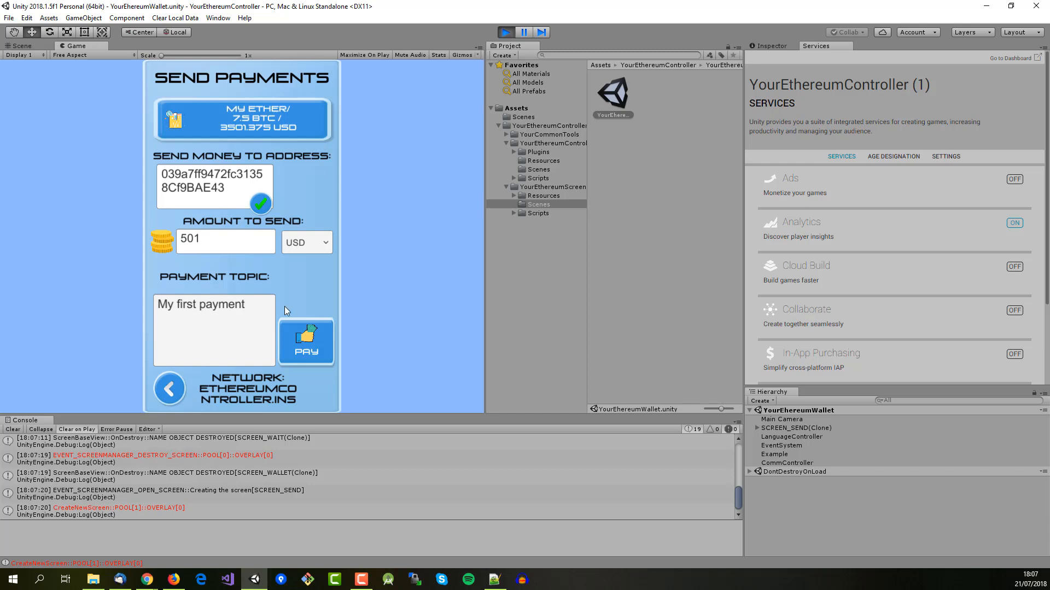
Pay and confirm the 501 USD transaction, dismiss the success message and relaunch the wallet demo
click(305, 341)
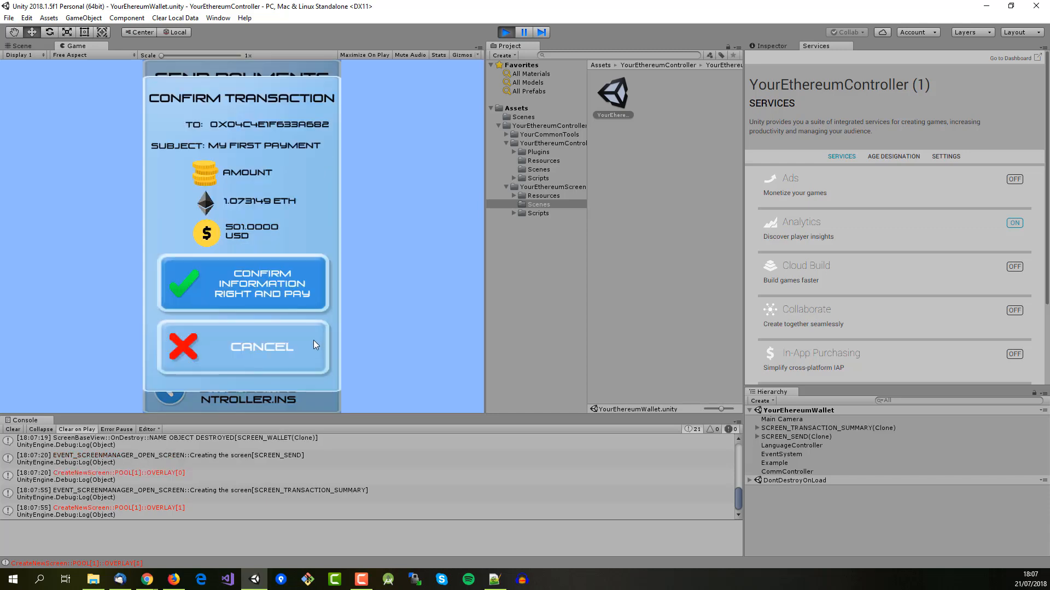
click(243, 285)
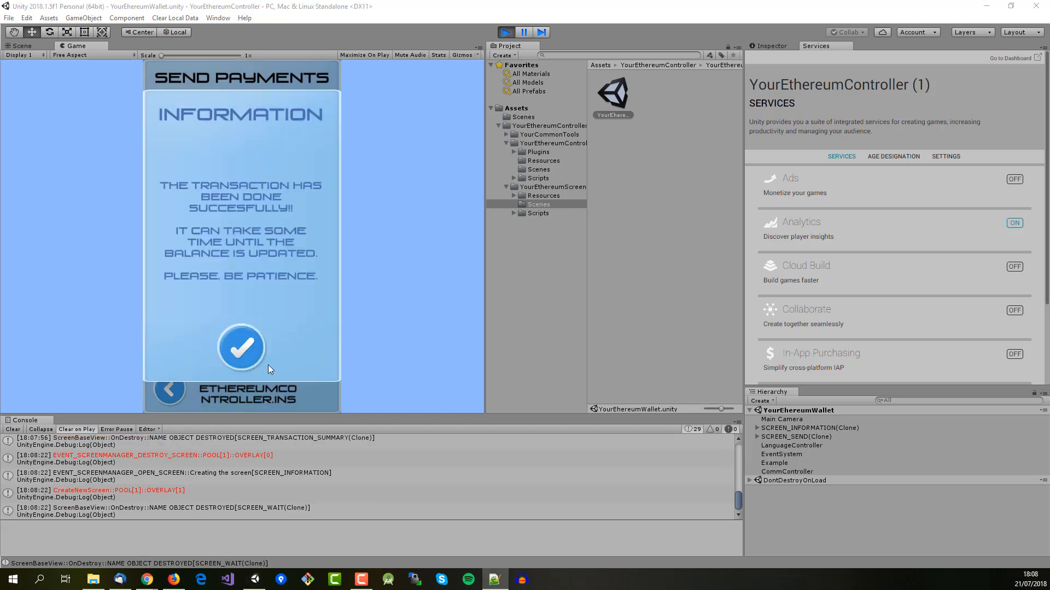
click(241, 347)
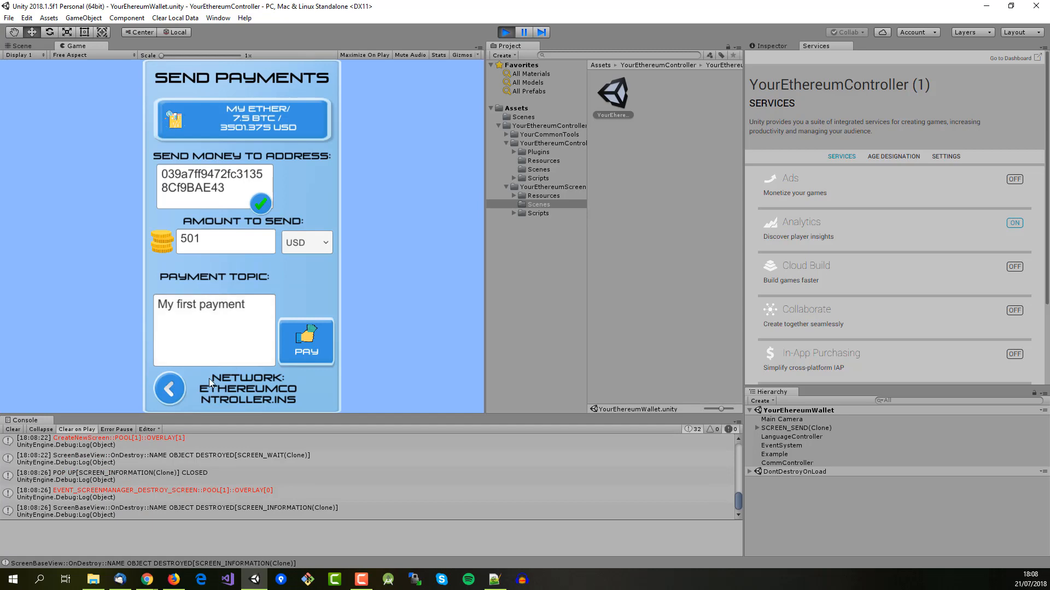
click(168, 390)
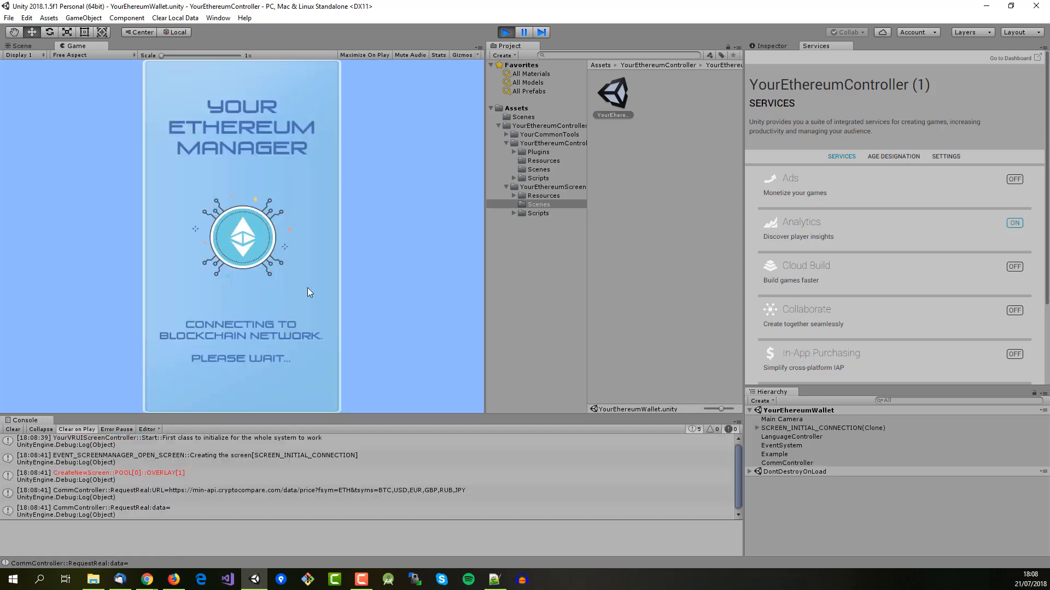